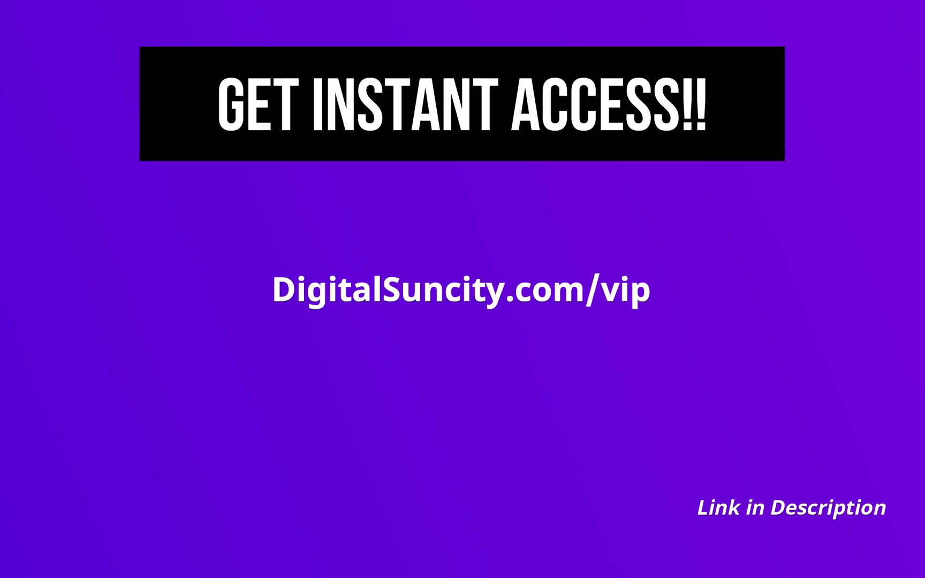
pyautogui.moveTo(443, 347)
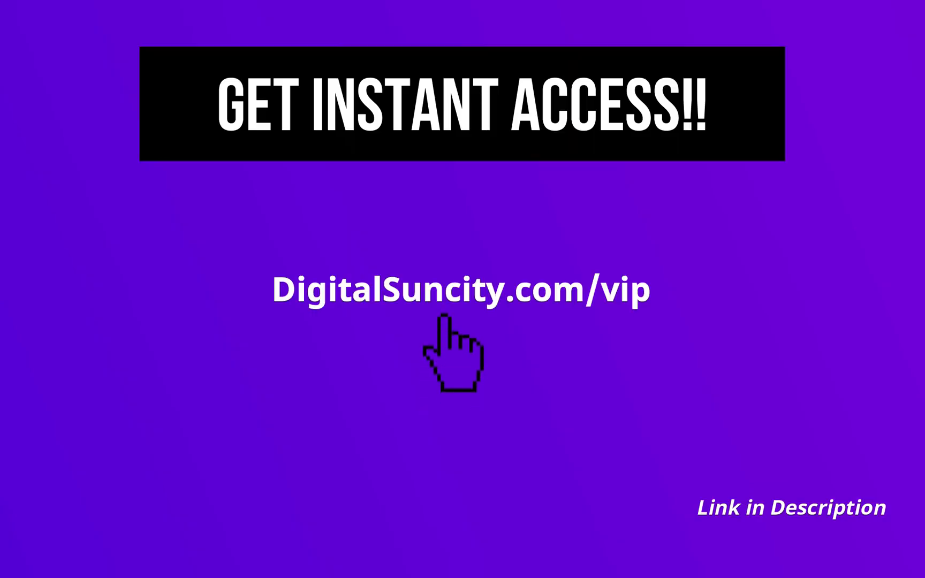